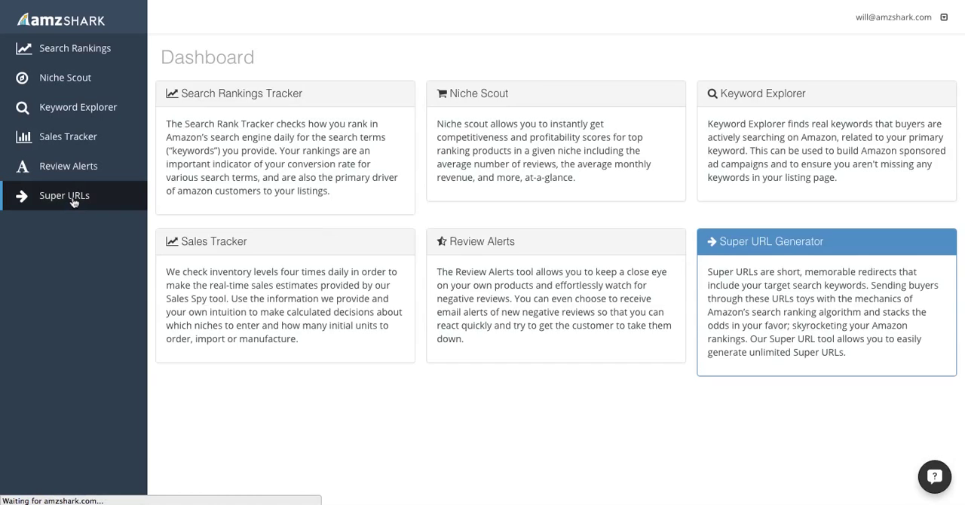
- Show the Super URLs list with its four existing entries
left_click(63, 196)
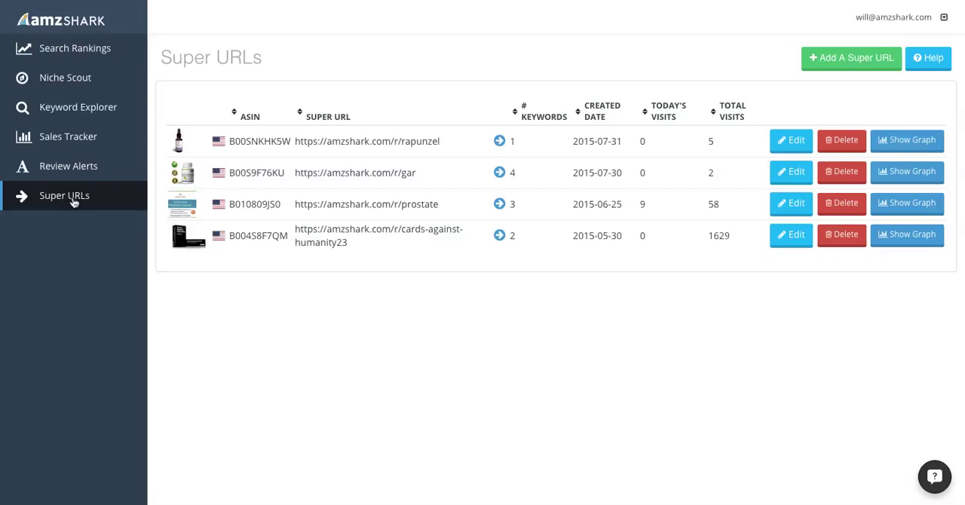
mouse_move(178, 147)
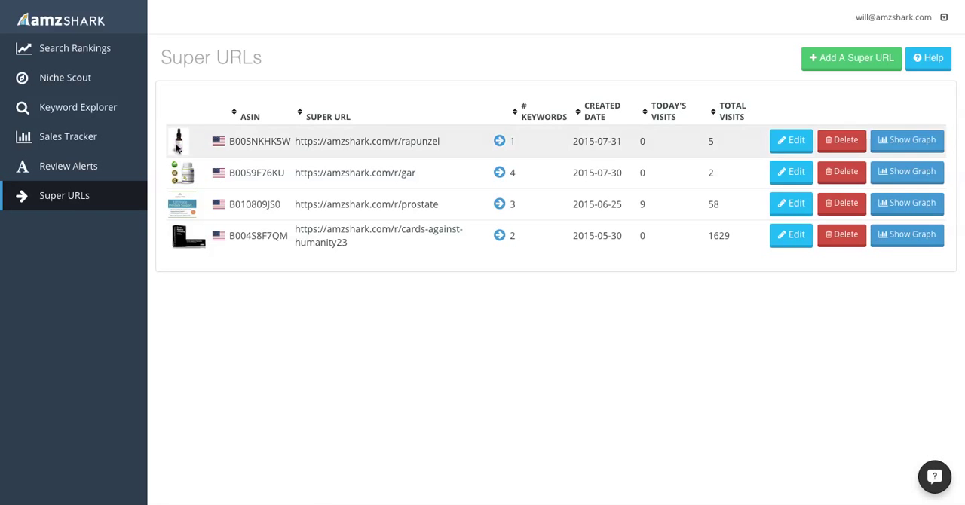
mouse_move(202, 159)
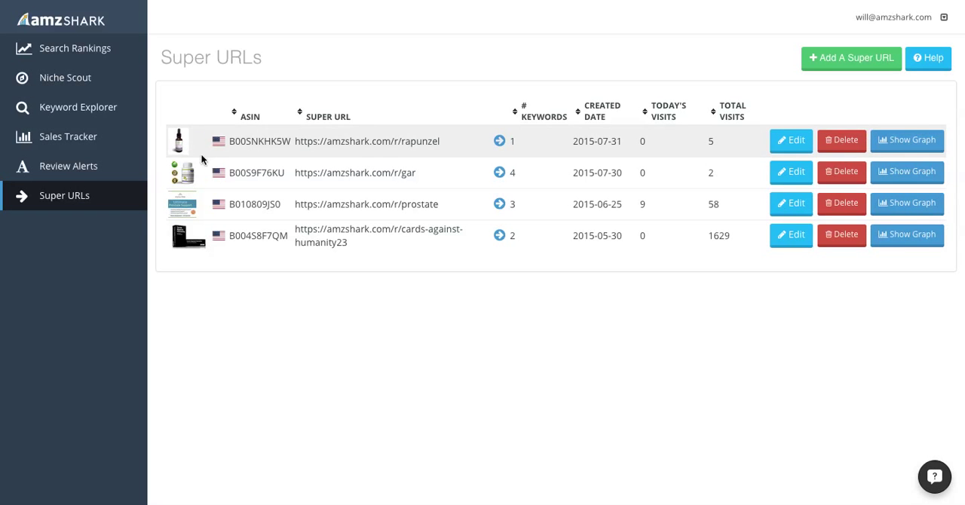
mouse_move(223, 150)
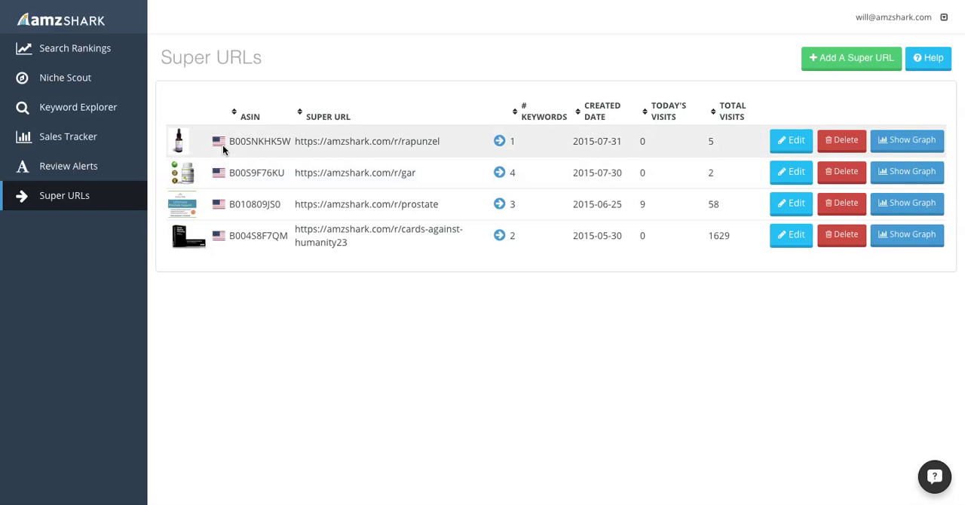
mouse_move(365, 152)
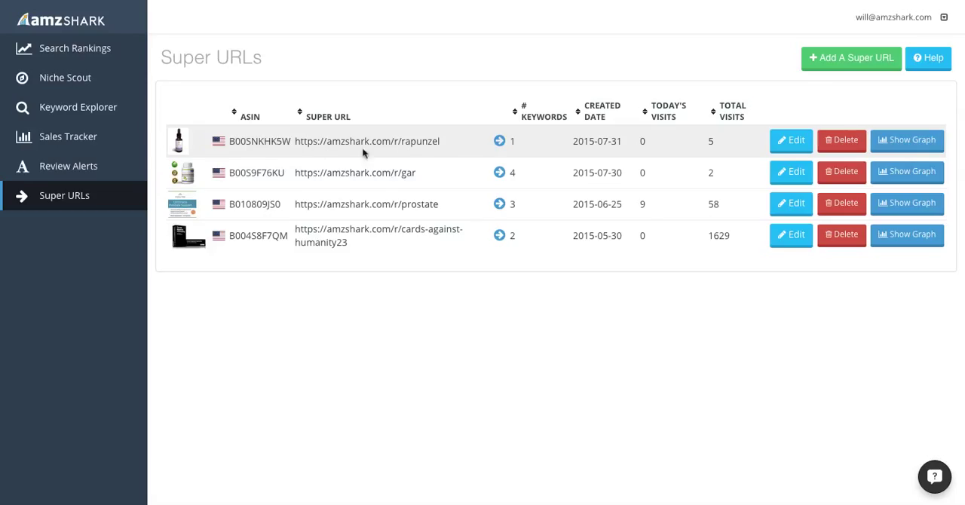
mouse_move(395, 148)
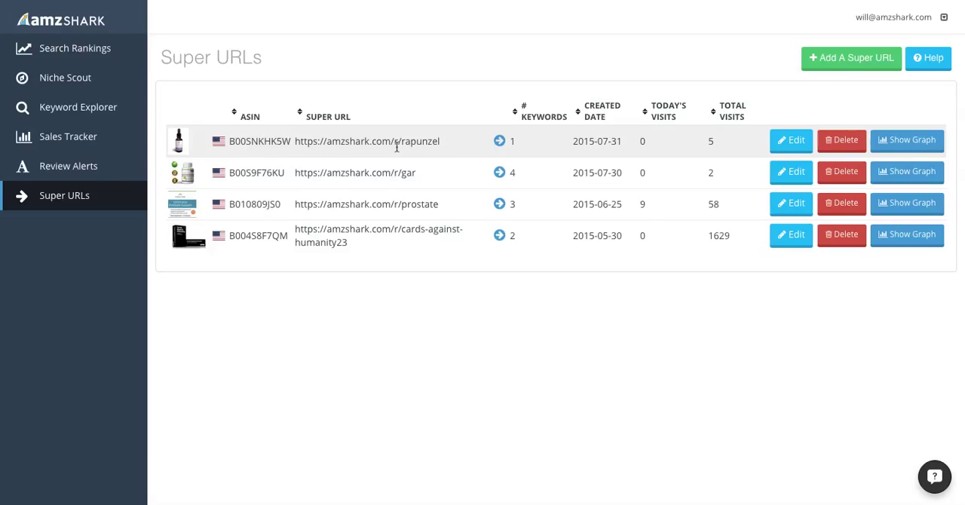
mouse_move(503, 151)
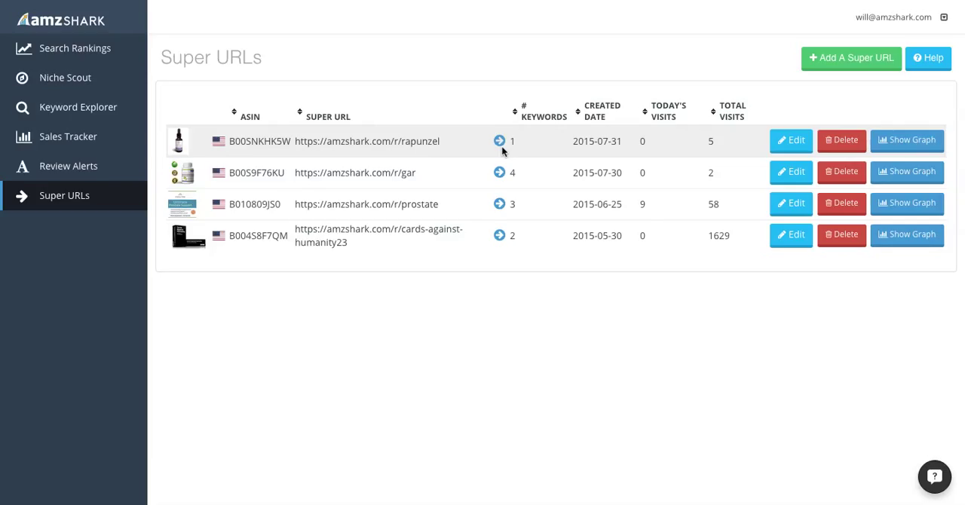
mouse_move(552, 132)
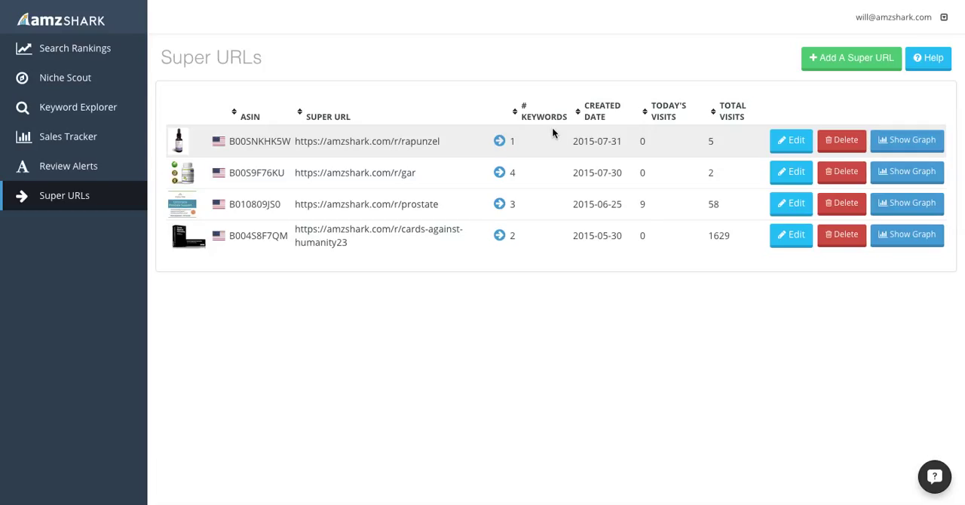
mouse_move(639, 154)
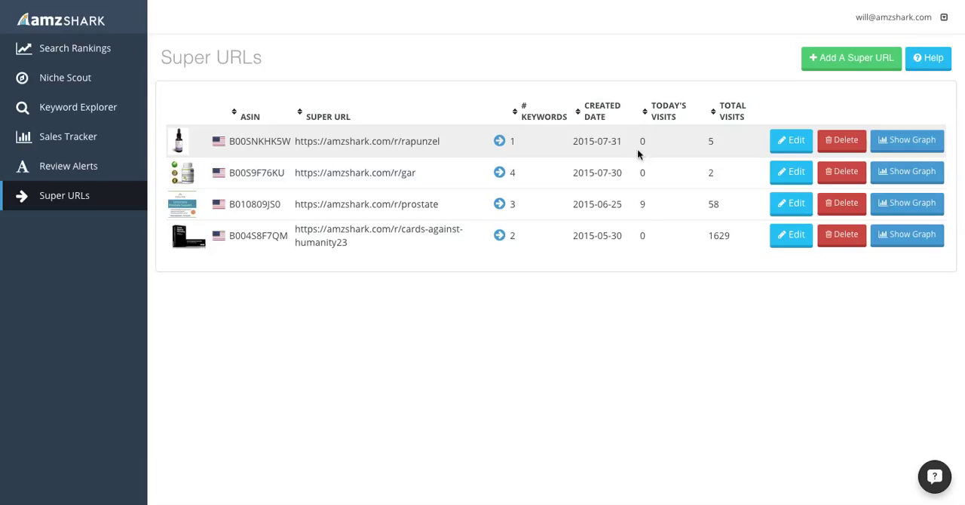
mouse_move(711, 164)
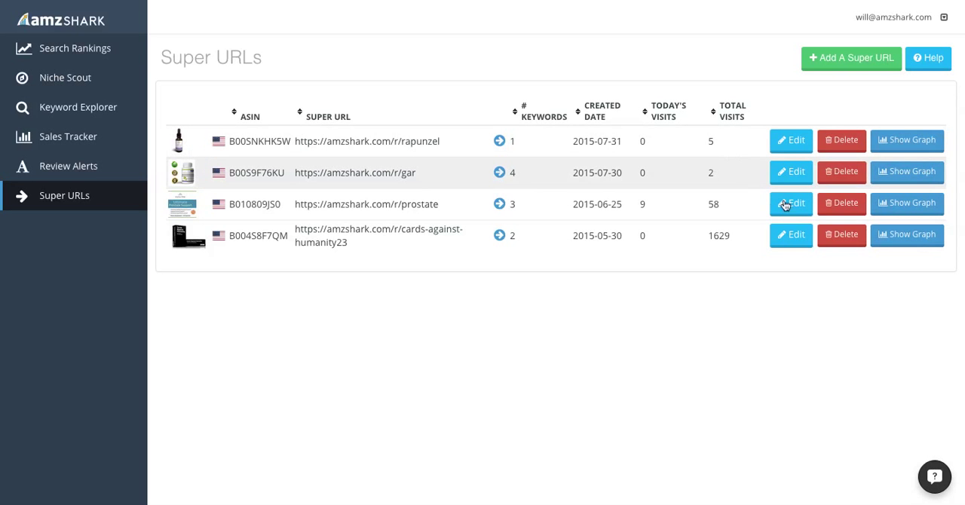
mouse_move(907, 142)
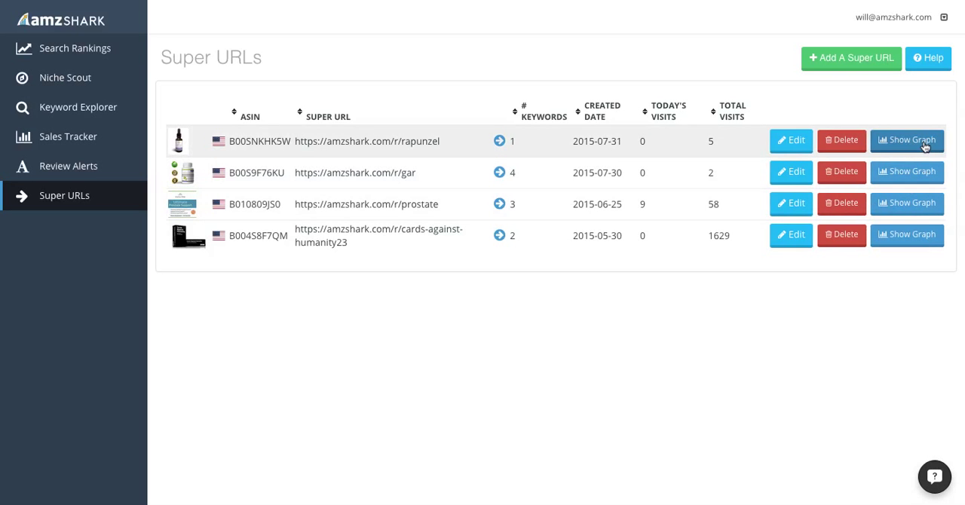
- Expand the daily visitors graph beneath the rapunzel Super URL row
left_click(908, 140)
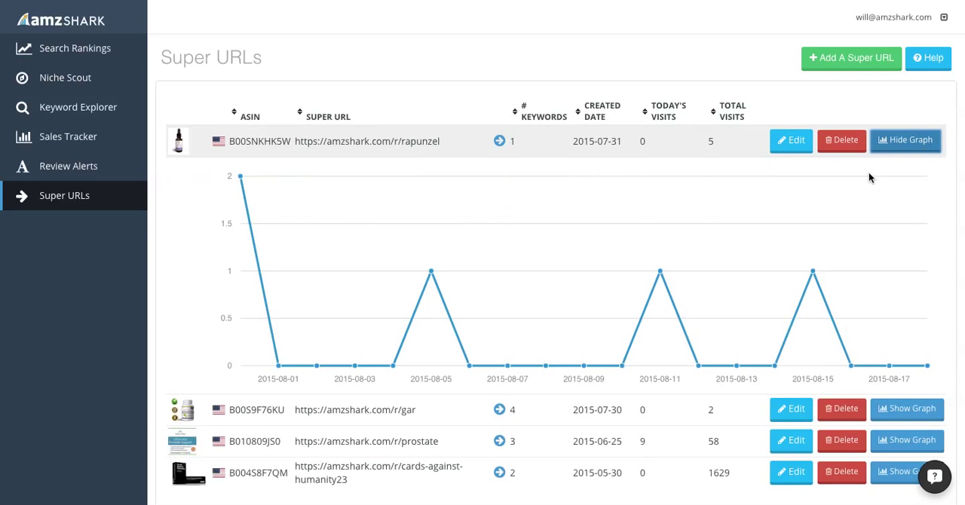
mouse_move(507, 303)
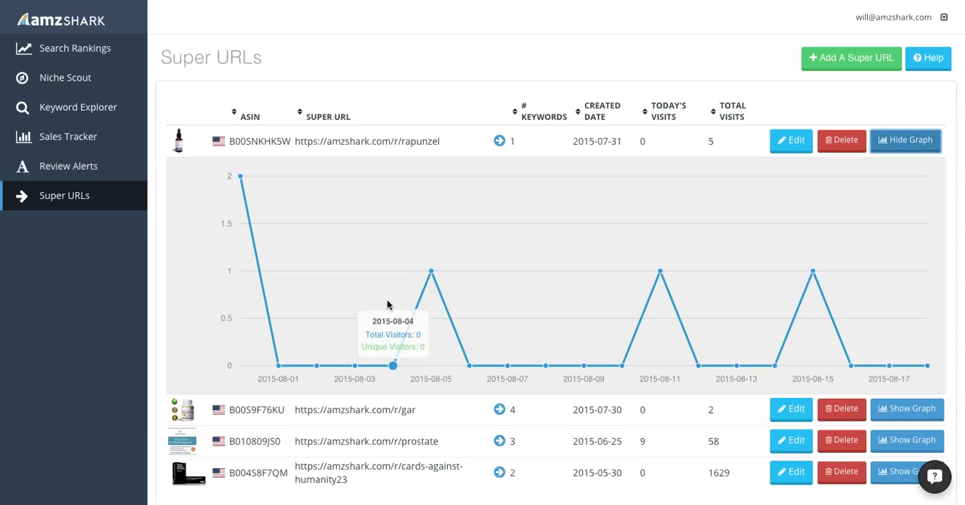
scroll("down", 3)
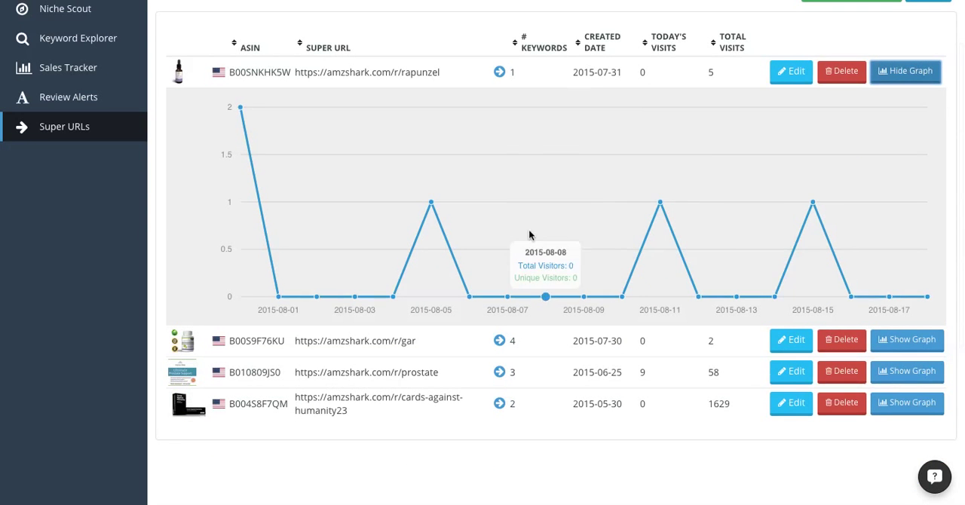
mouse_move(691, 226)
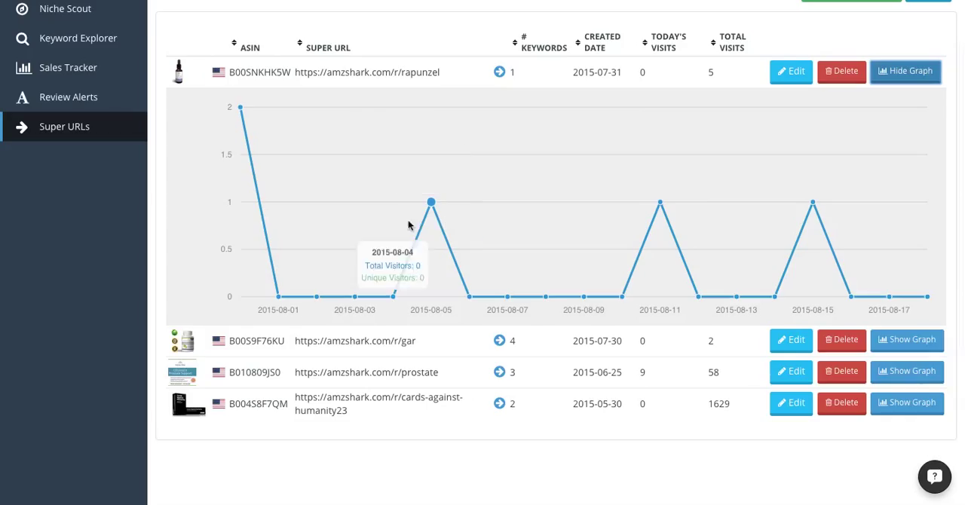
mouse_move(432, 217)
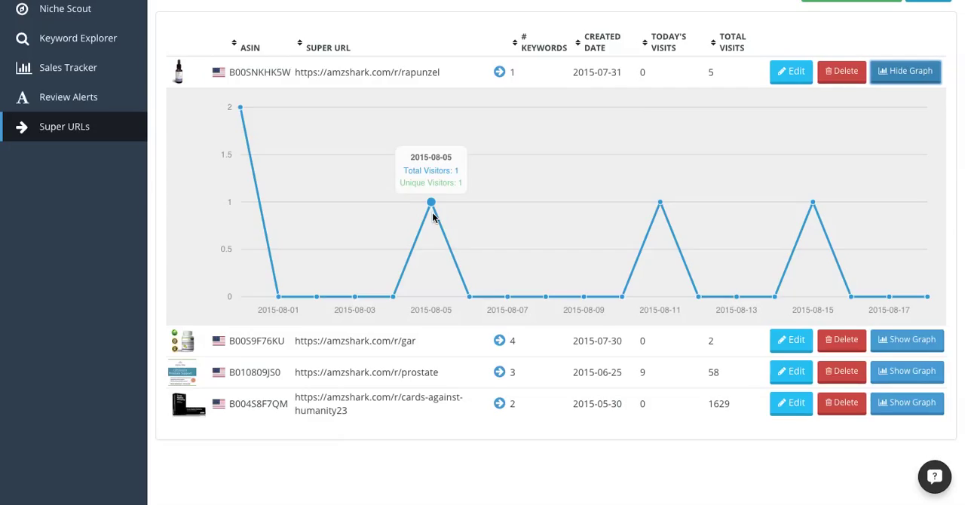
mouse_move(811, 202)
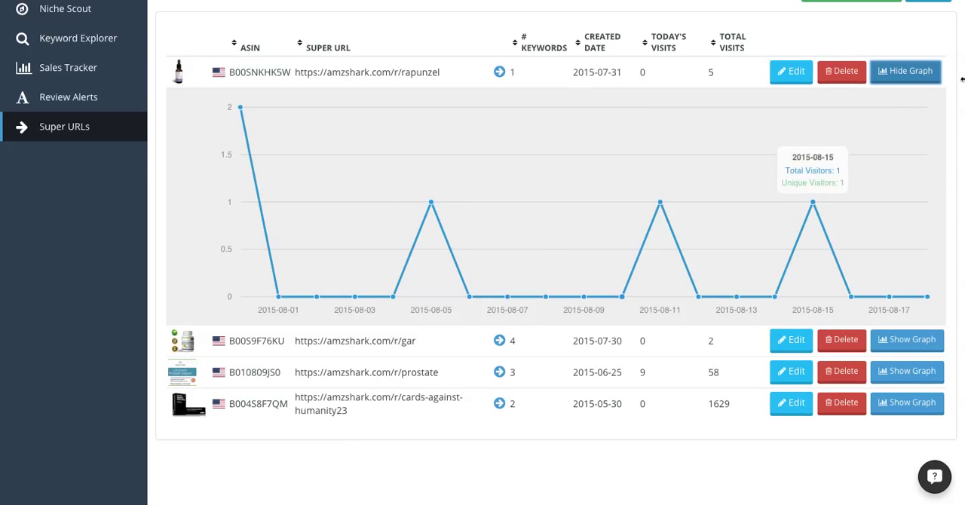
mouse_move(931, 76)
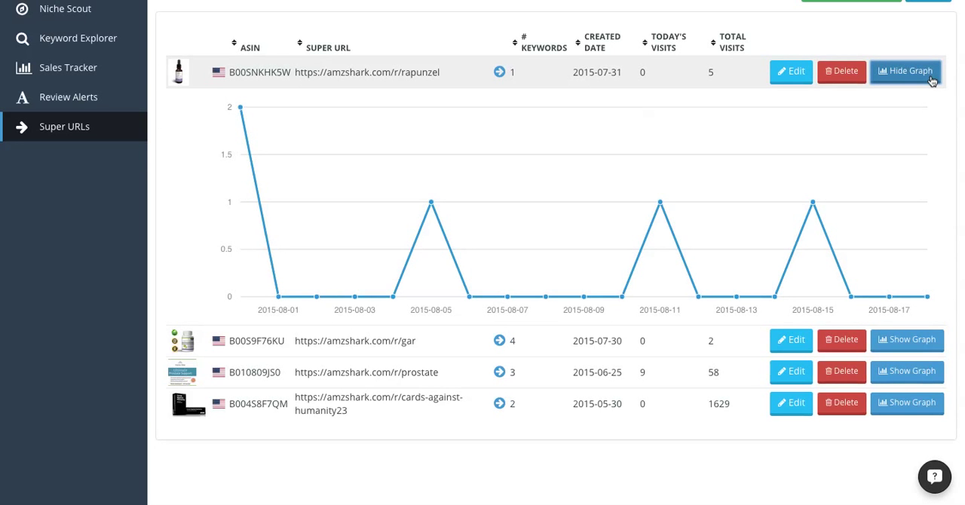
- Collapse the rapunzel graph and start a blank Create New Super URL form
left_click(907, 72)
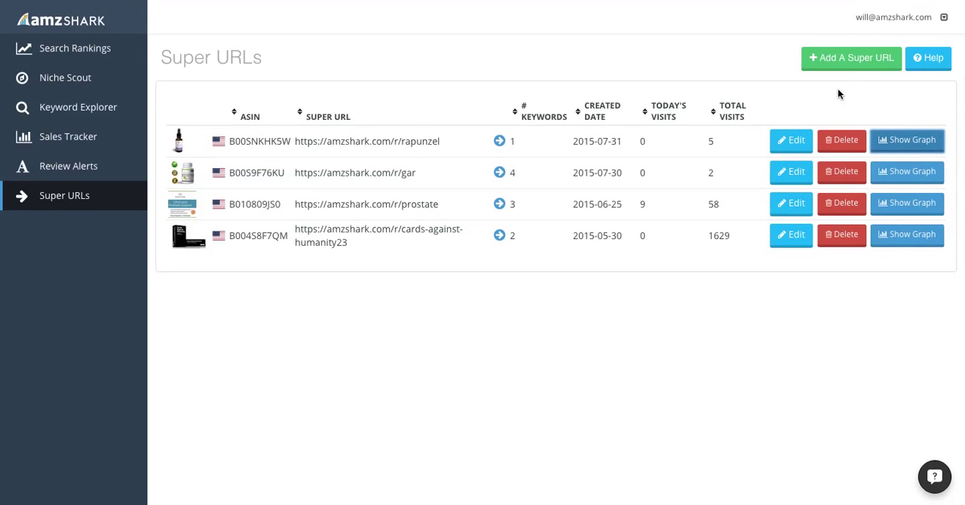
mouse_move(838, 84)
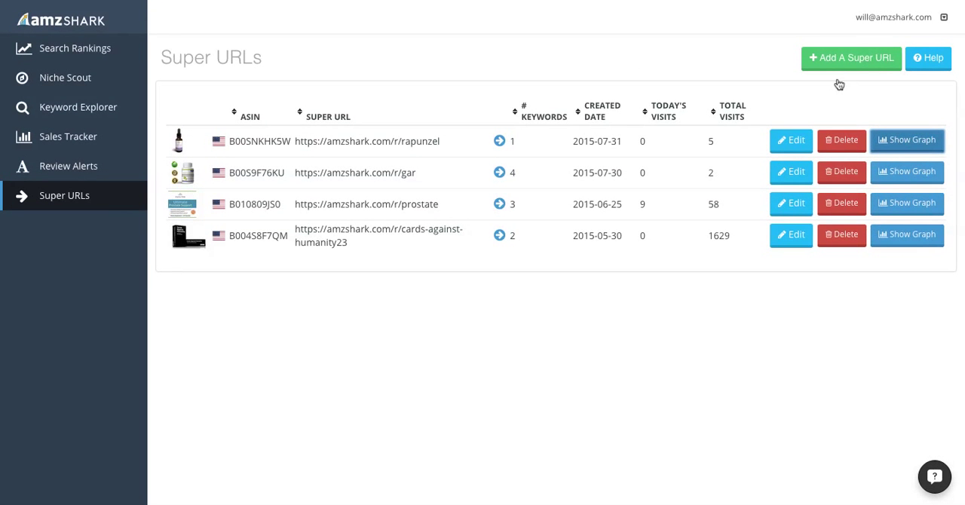
left_click(850, 57)
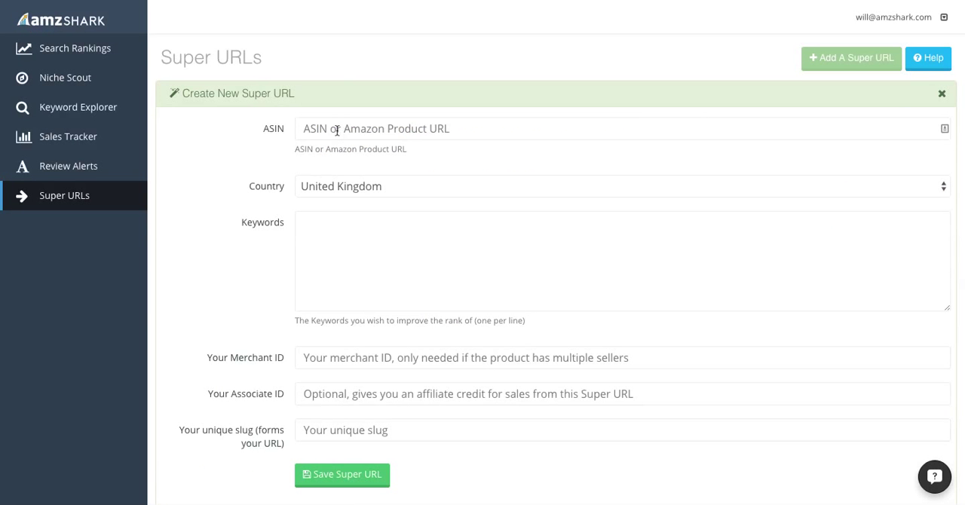
- Enter the Amazon UK Richland lavender pillar candle URL, keeping United Kingdom as country
type("https://www.amazon.co.uk/Richland-Church-Pillar-Candles-Lavender/dp/B006QY201Q/ref=sr_1_6?s=kitchen&ie=UTF8&qid=1439906977&sr=1-6")
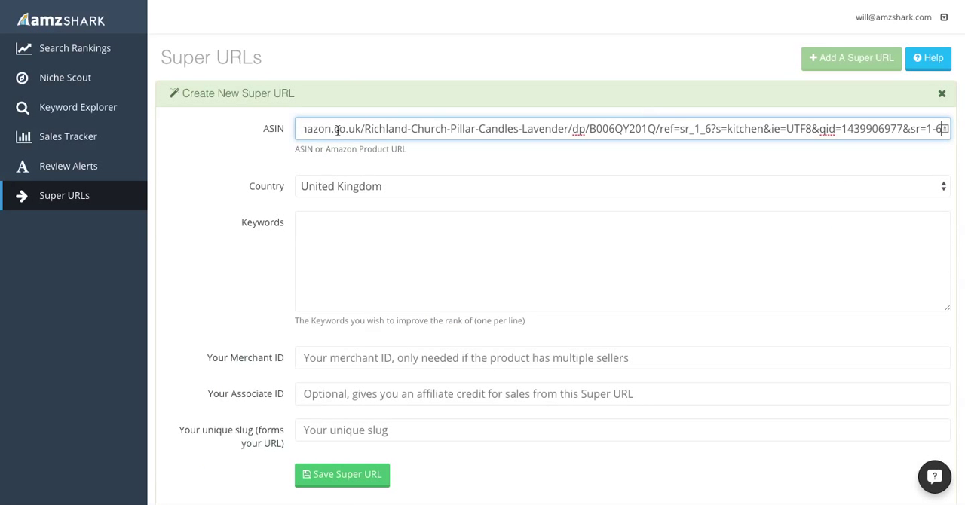
mouse_move(391, 184)
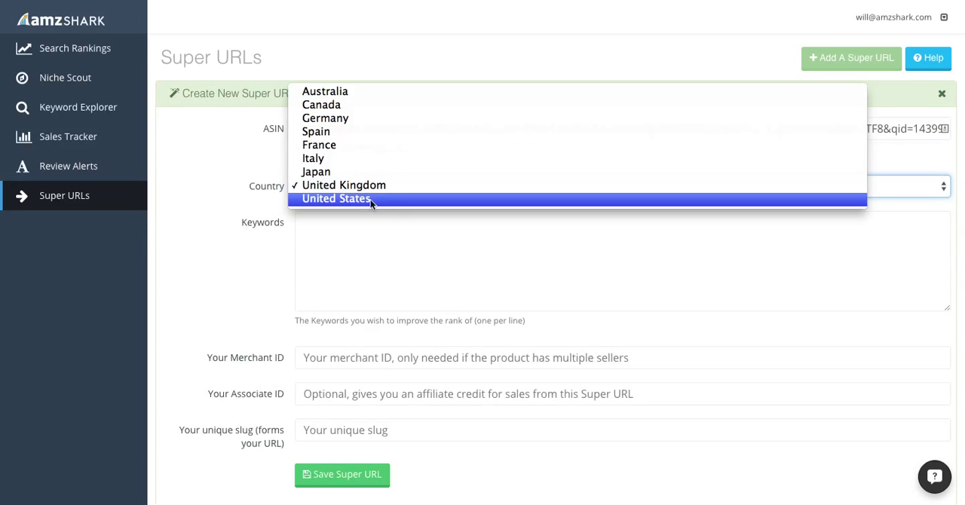
left_click(342, 184)
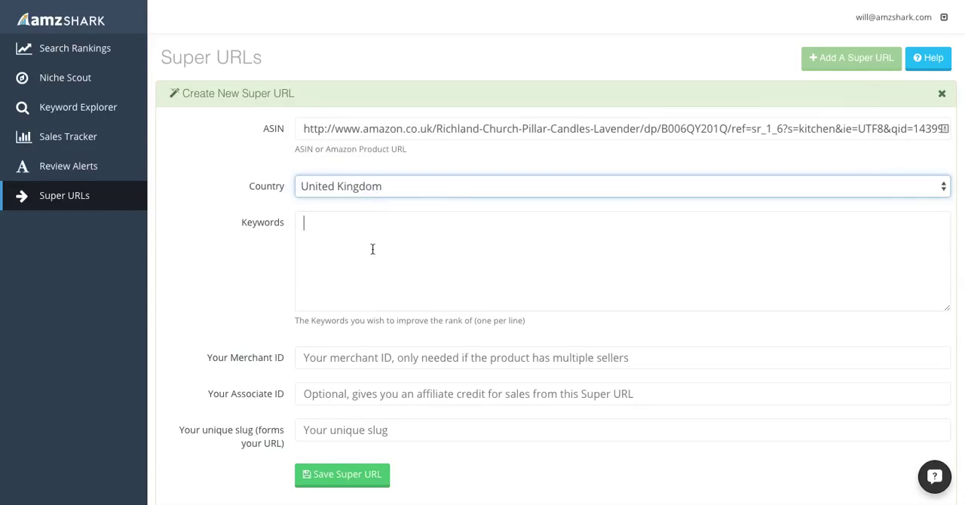
left_click(372, 248)
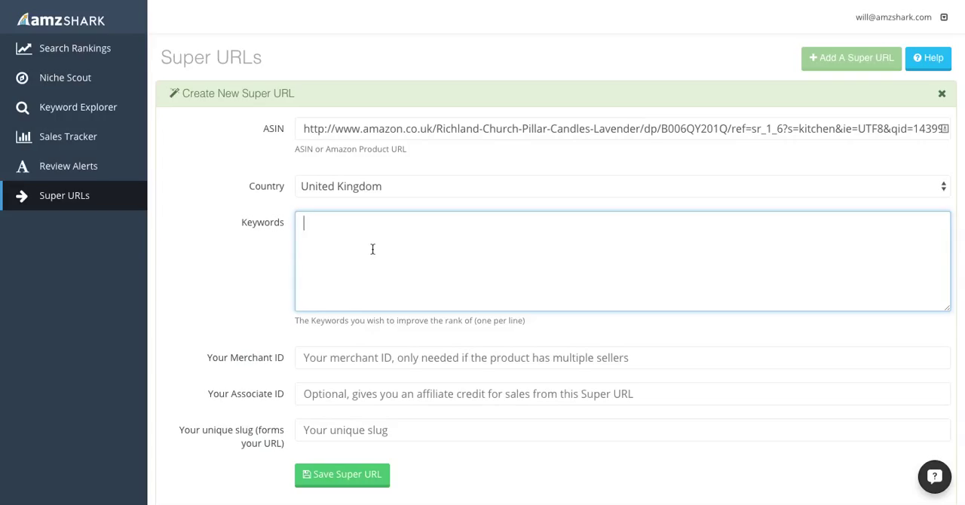
type("churhc")
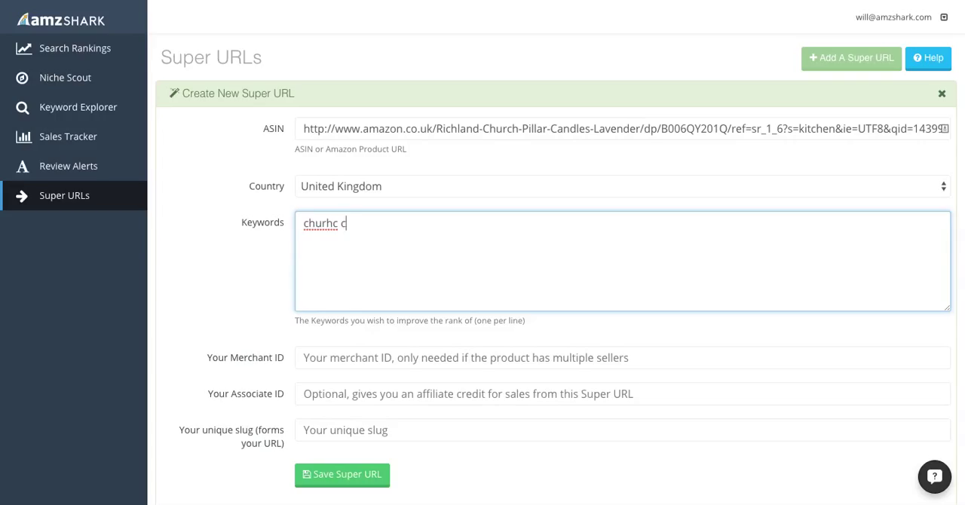
- List the keywords church candle, lavender candle and pillar candle on separate lines
type("church candle")
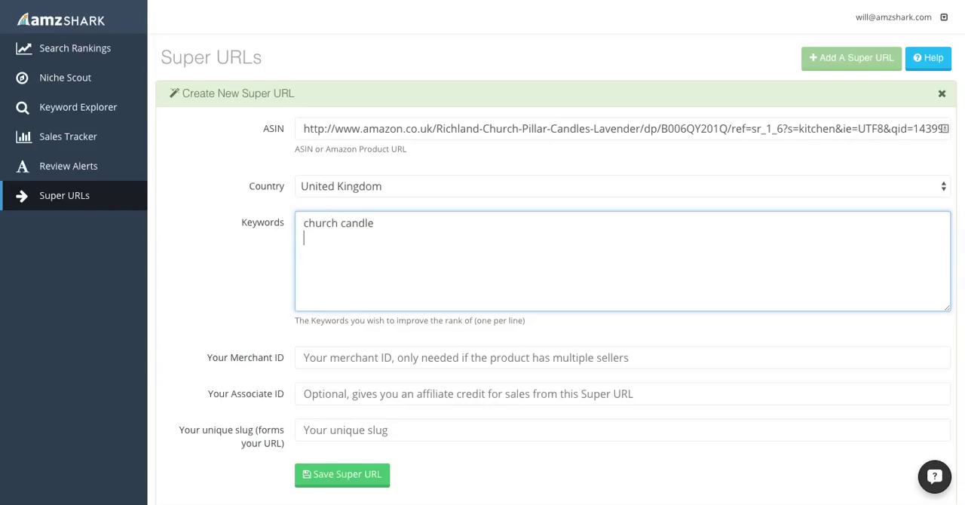
type("lavendar")
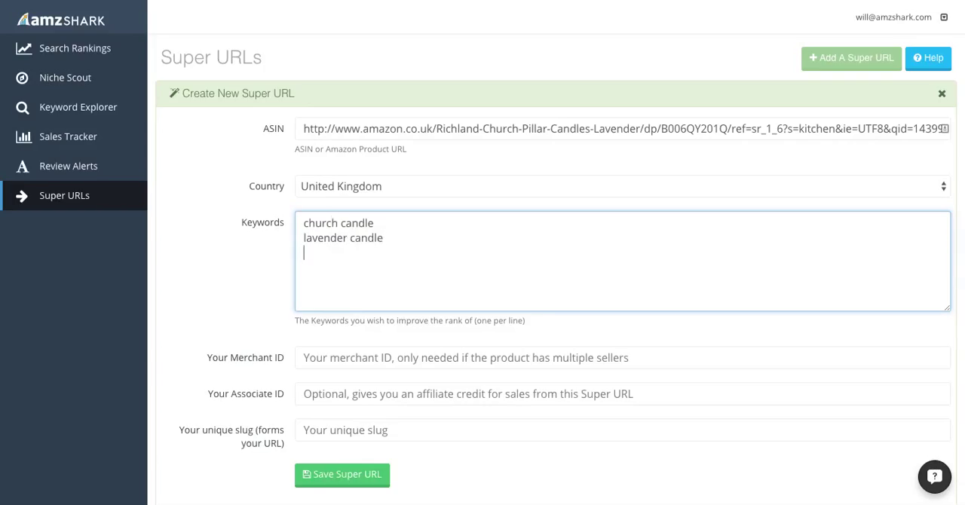
type("pillar candle")
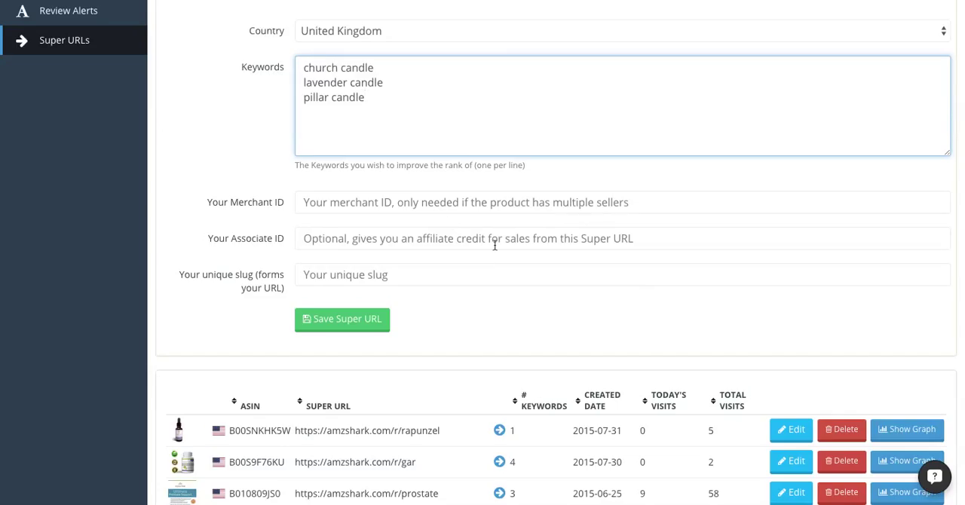
- Enter 'lavender pillar candle' as the unique slug
left_click(485, 276)
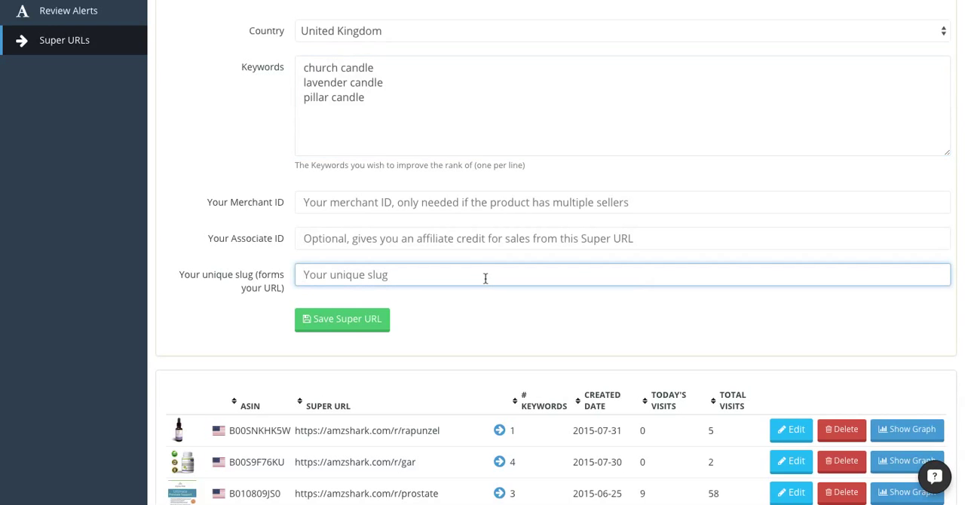
scroll("down", 3)
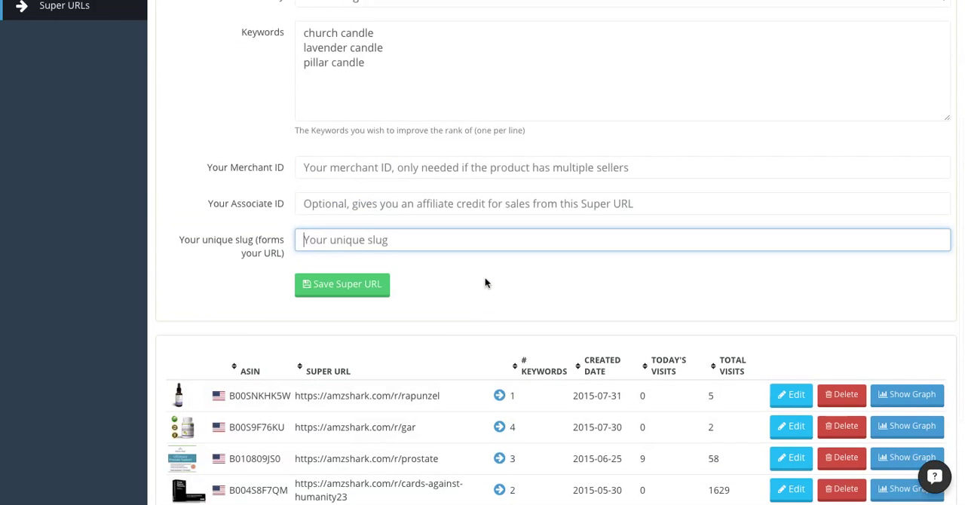
mouse_move(419, 407)
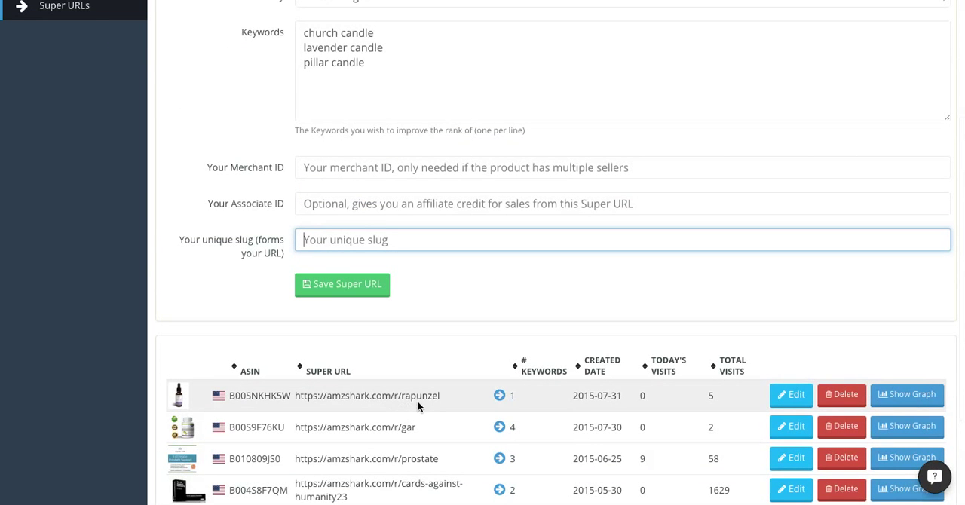
mouse_move(407, 395)
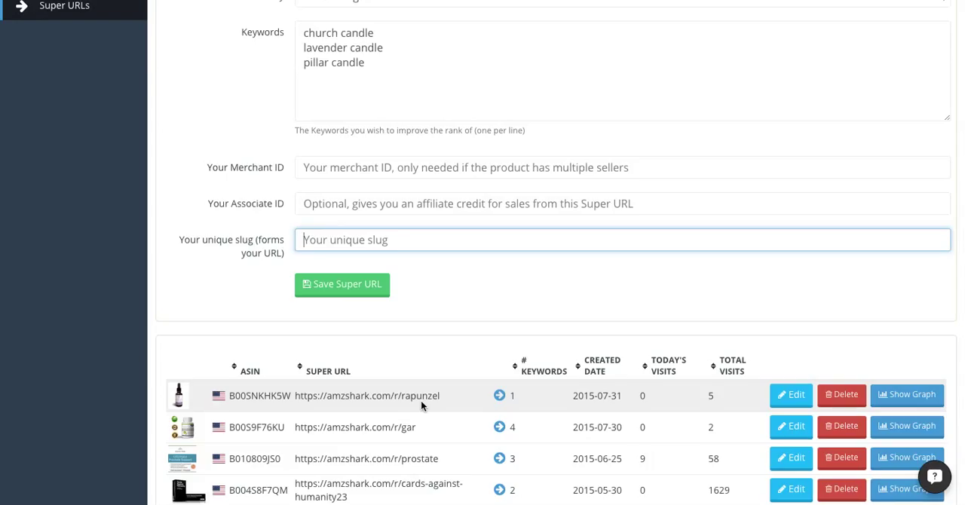
type("lavender pillar candle")
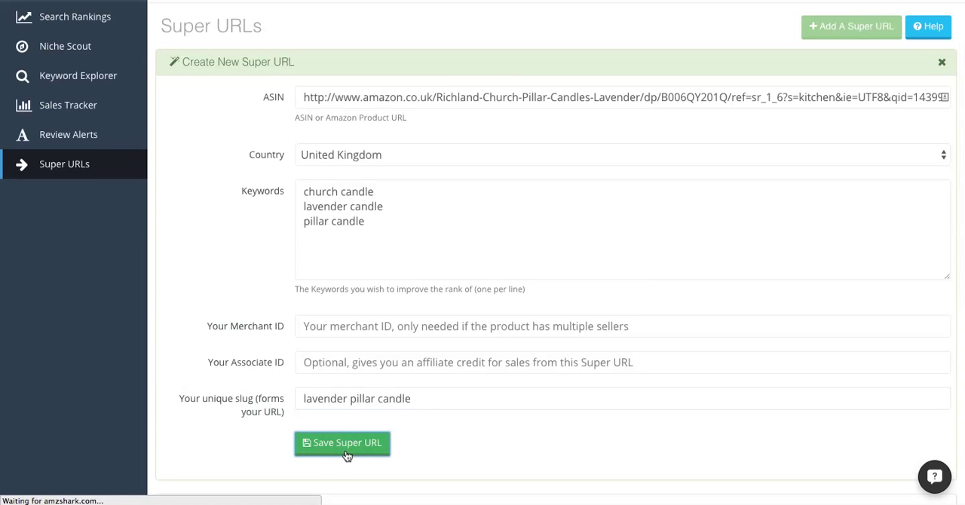
- Save the Super URL so lavender-pillar-candle for B006QY201Q appears in the table
left_click(343, 443)
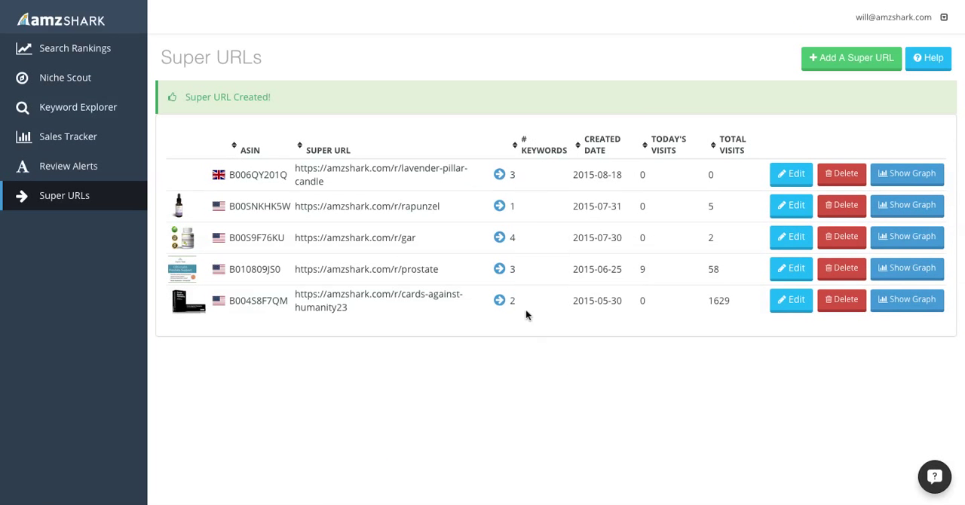
mouse_move(555, 181)
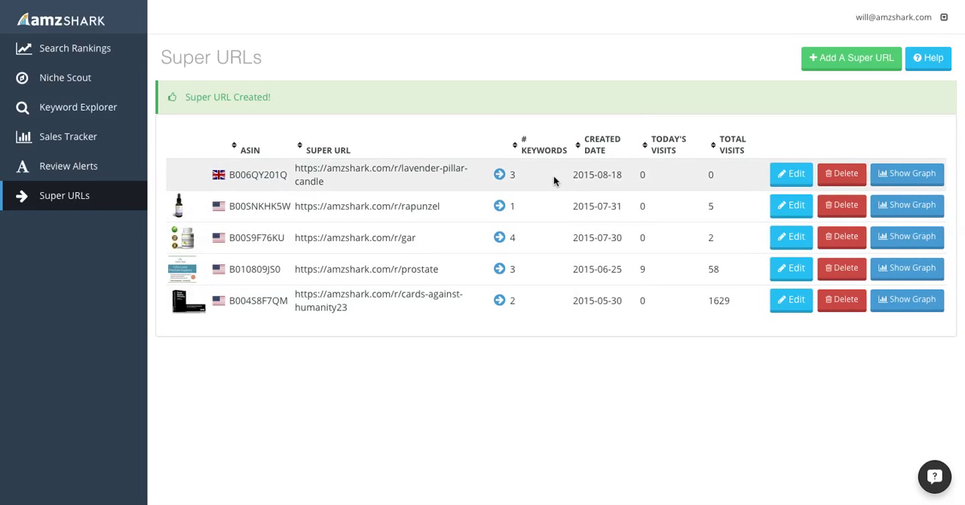
mouse_move(215, 186)
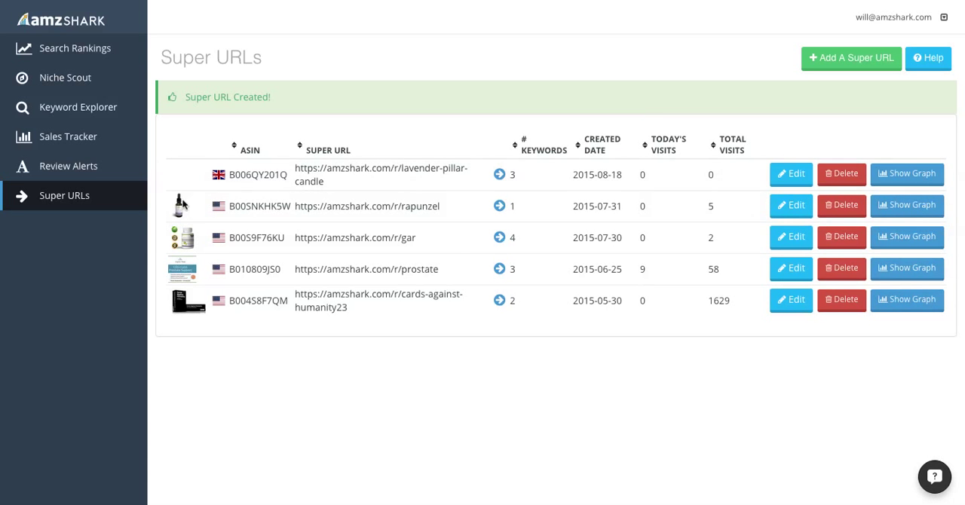
mouse_move(362, 184)
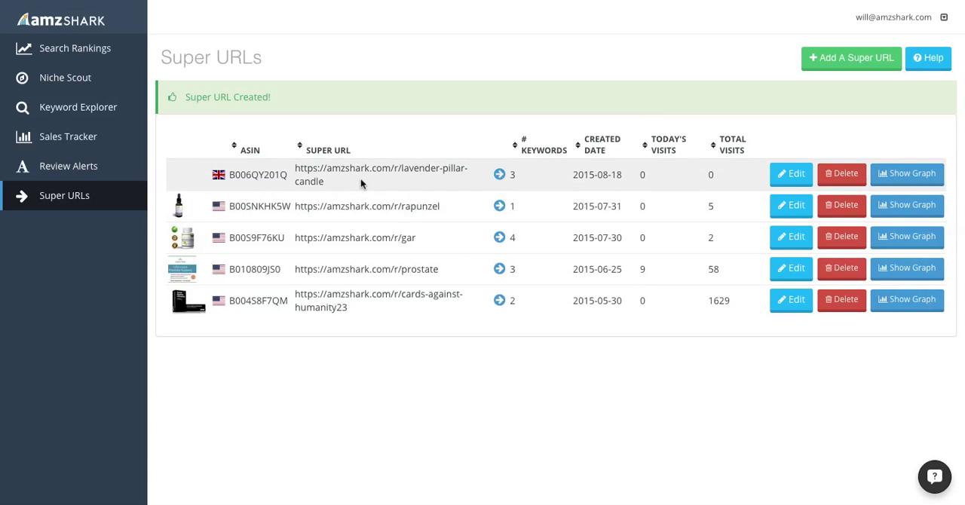
mouse_move(386, 183)
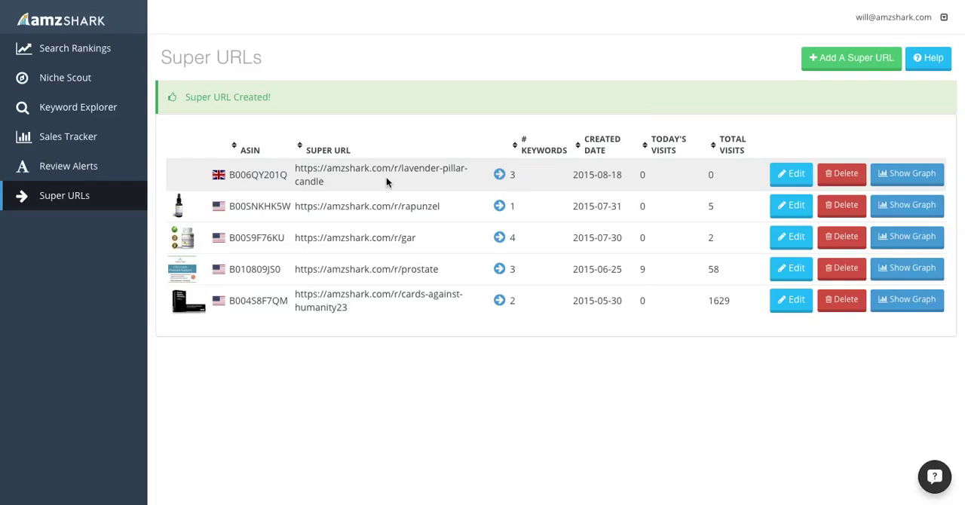
mouse_move(524, 178)
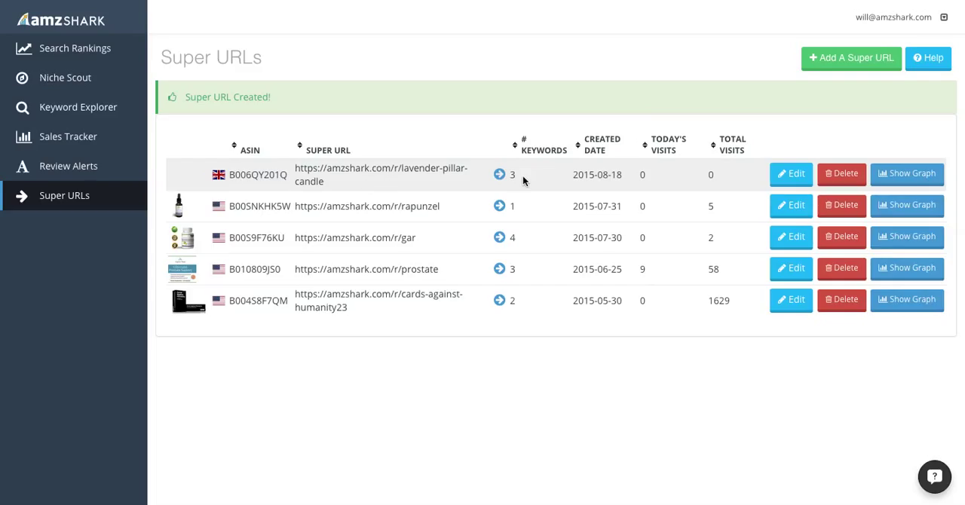
mouse_move(701, 193)
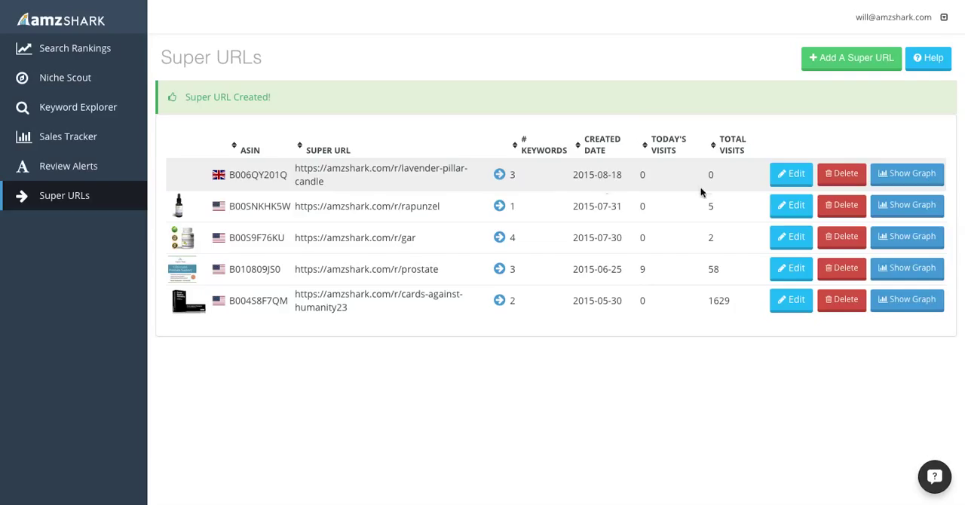
mouse_move(618, 199)
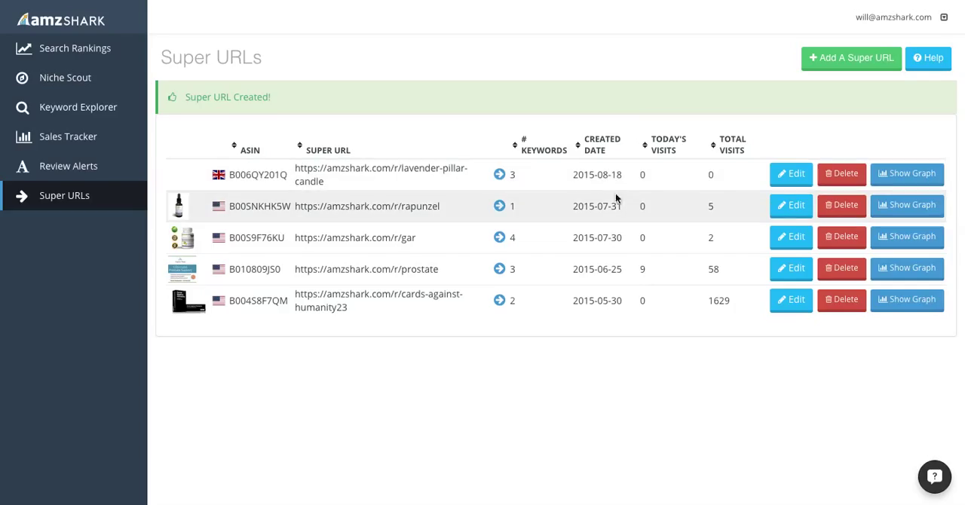
mouse_move(575, 175)
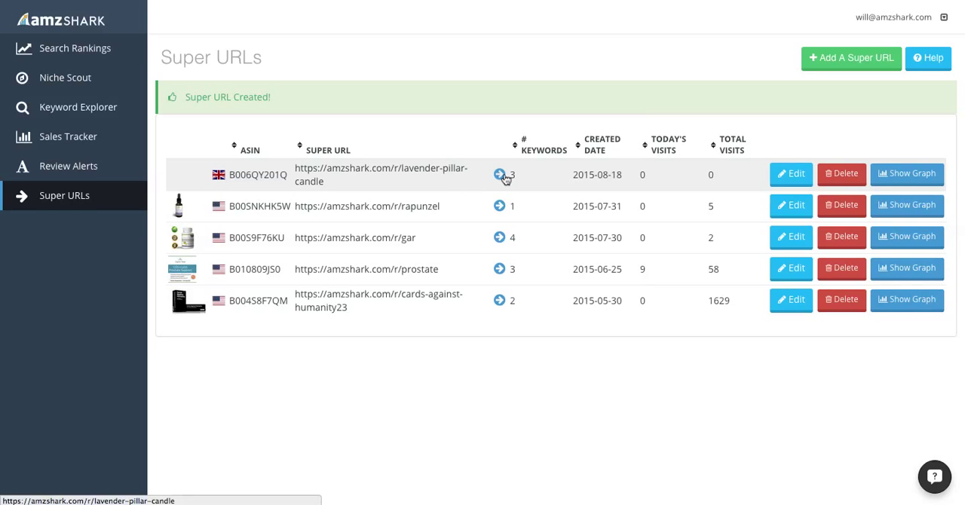
- Test the new Super URL, landing on Amazon.co.uk's Richland lavender pillar candles page
left_click(500, 175)
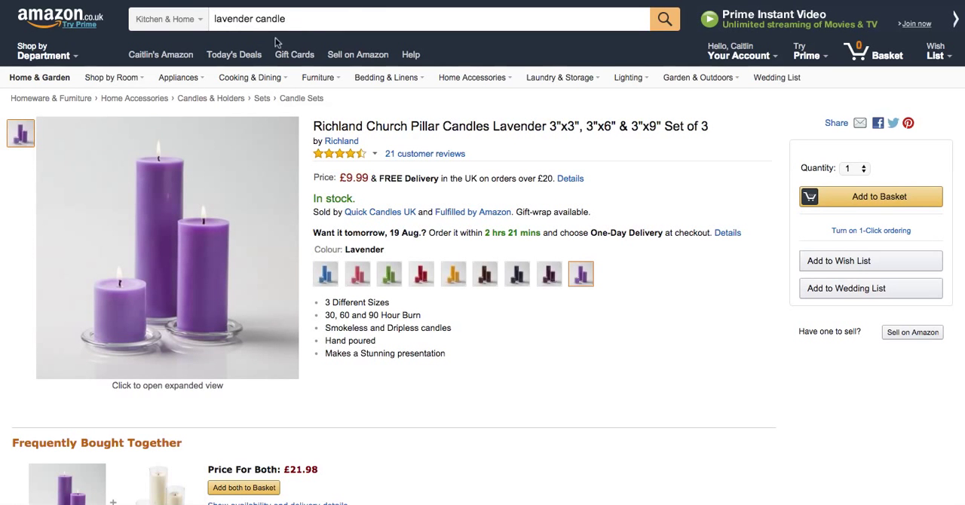
mouse_move(301, 33)
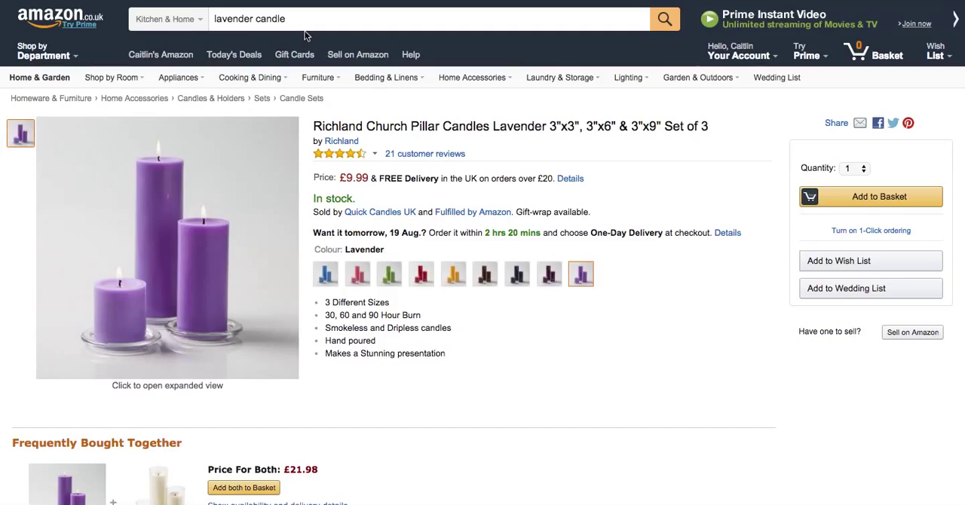
mouse_move(654, 167)
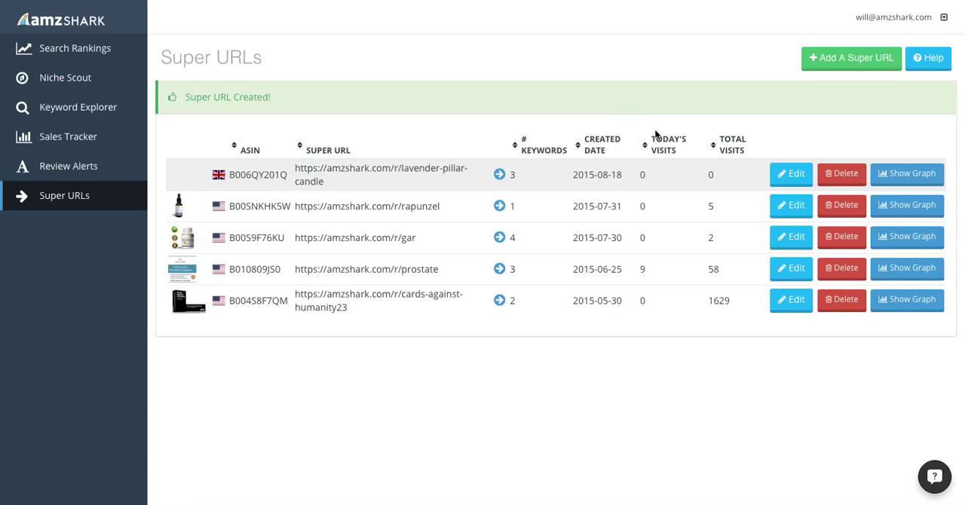
mouse_move(871, 229)
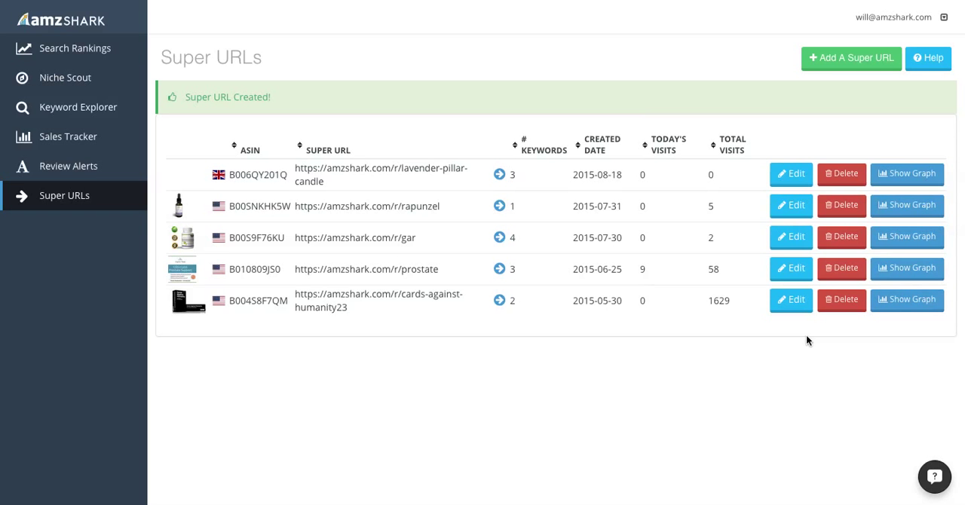
mouse_move(558, 235)
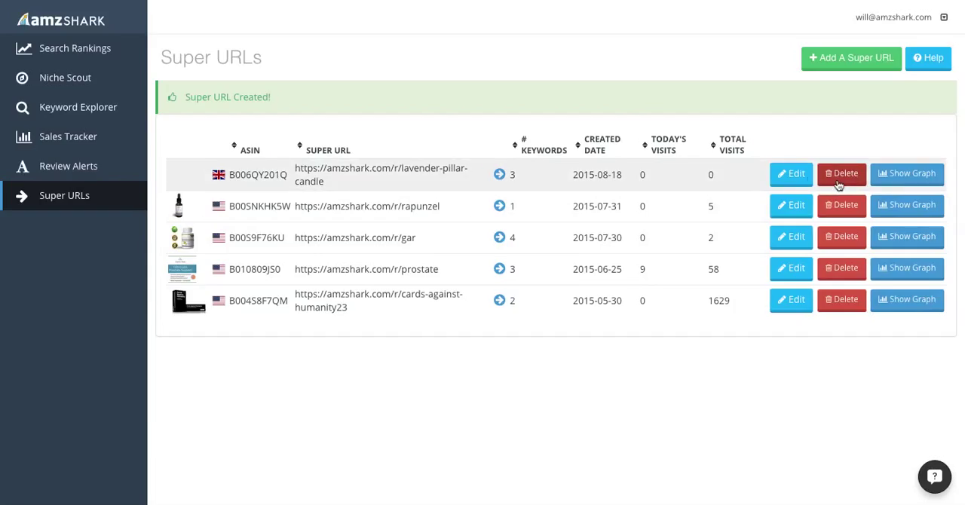
mouse_move(718, 44)
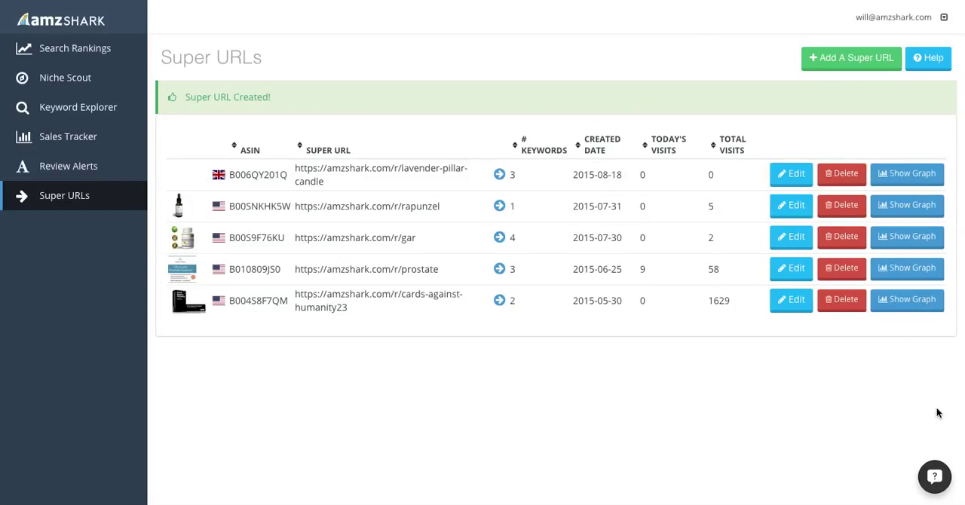
mouse_move(939, 487)
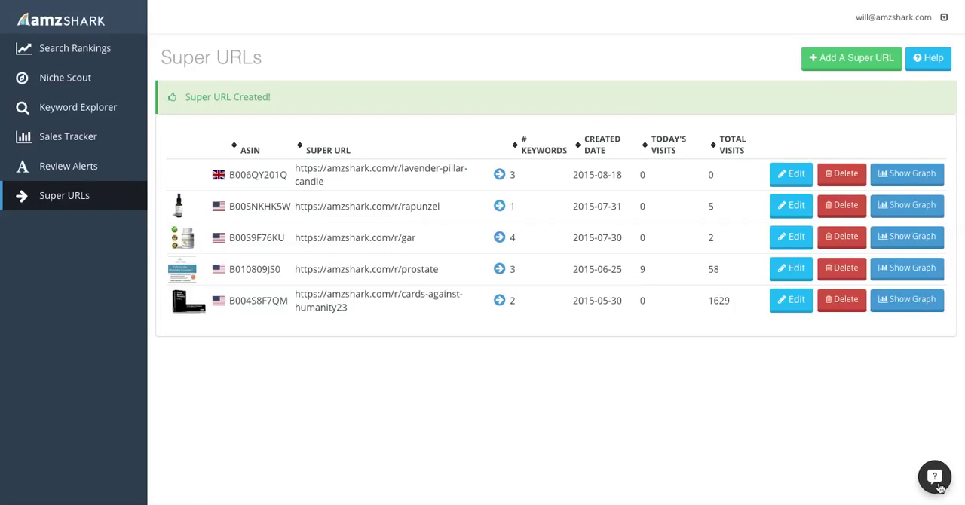
mouse_move(316, 434)
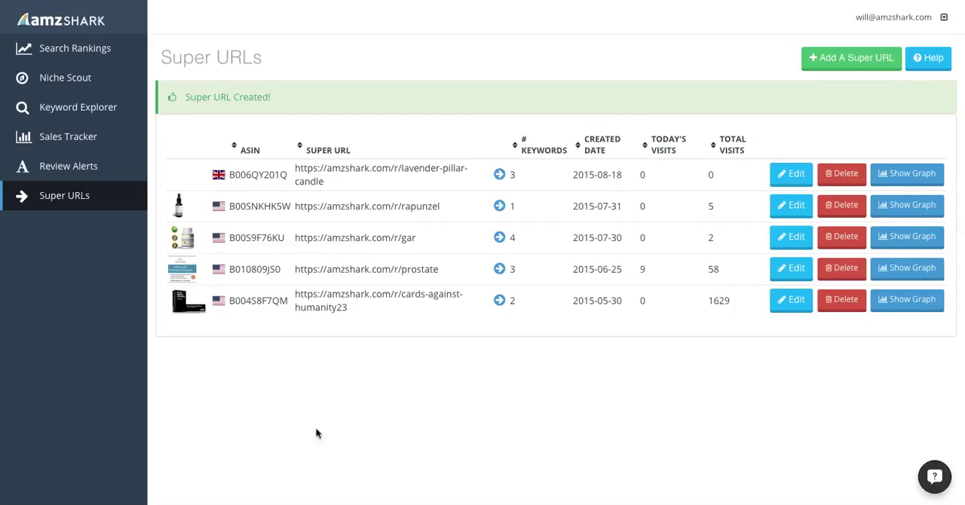